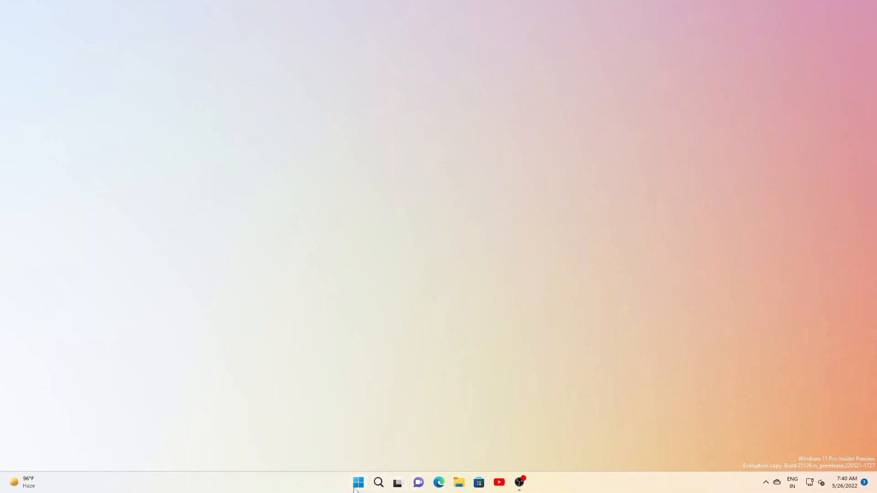
Step: Launch Settings from the Start menu and browse the Accounts page's profile and settings list
left_click(357, 482)
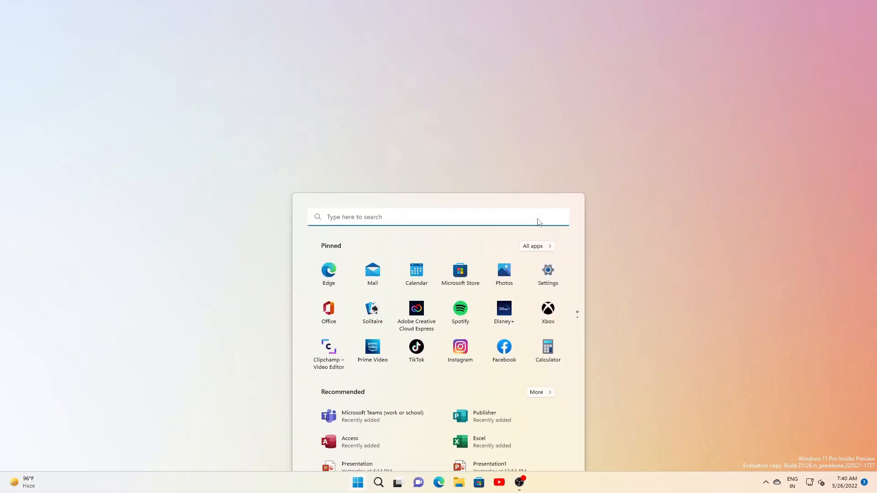
left_click(548, 271)
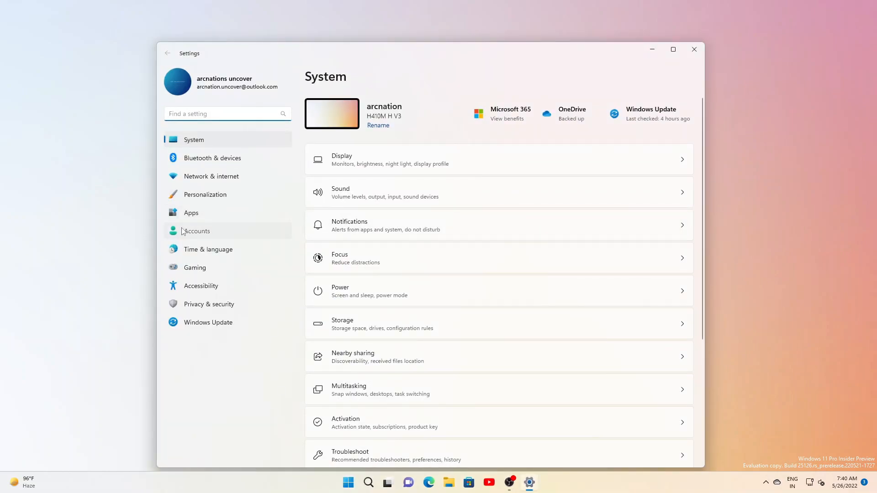
left_click(197, 231)
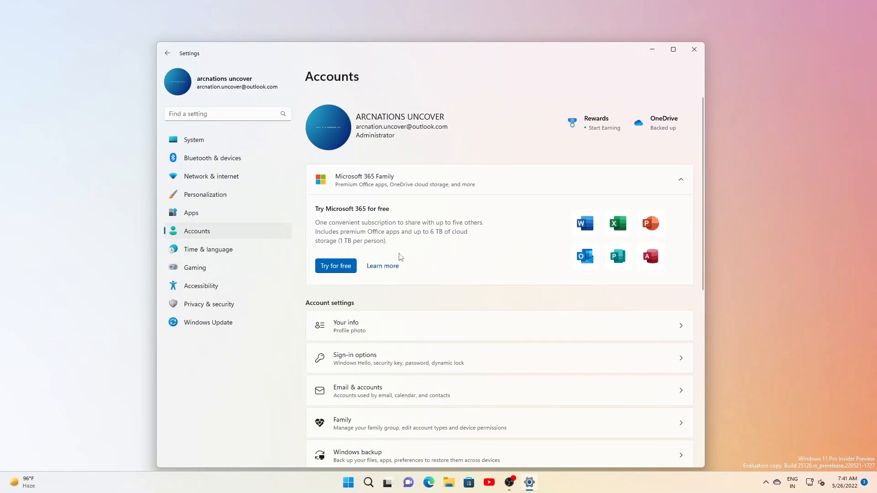
mouse_move(493, 179)
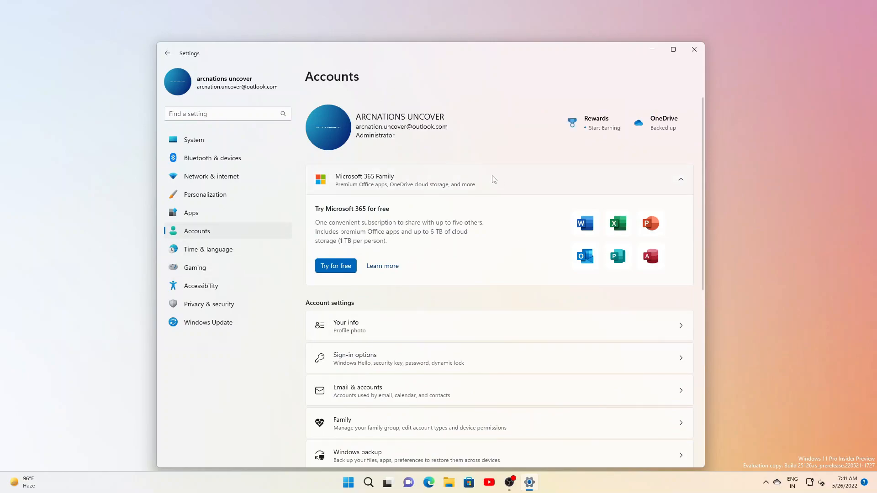
mouse_move(393, 225)
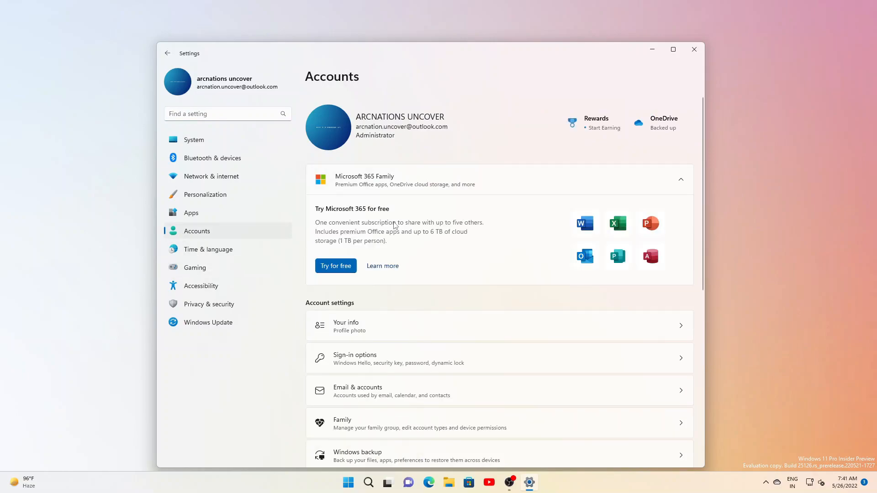
mouse_move(508, 244)
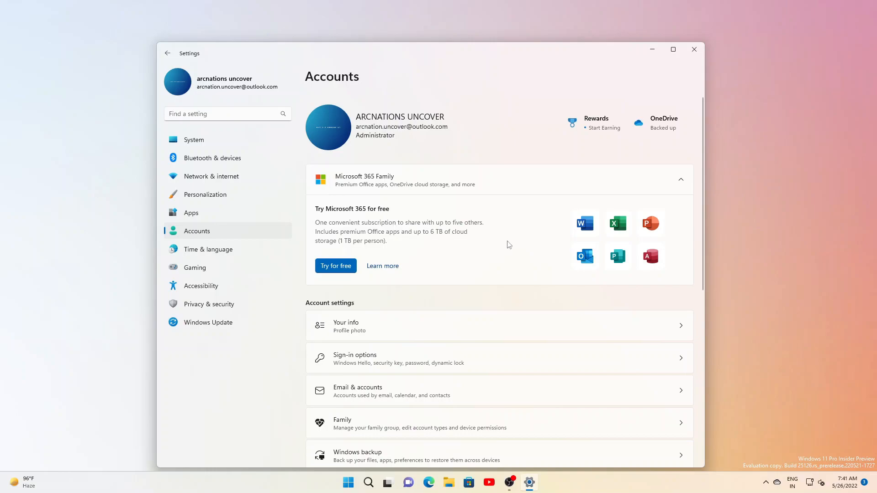
scroll("down", 3)
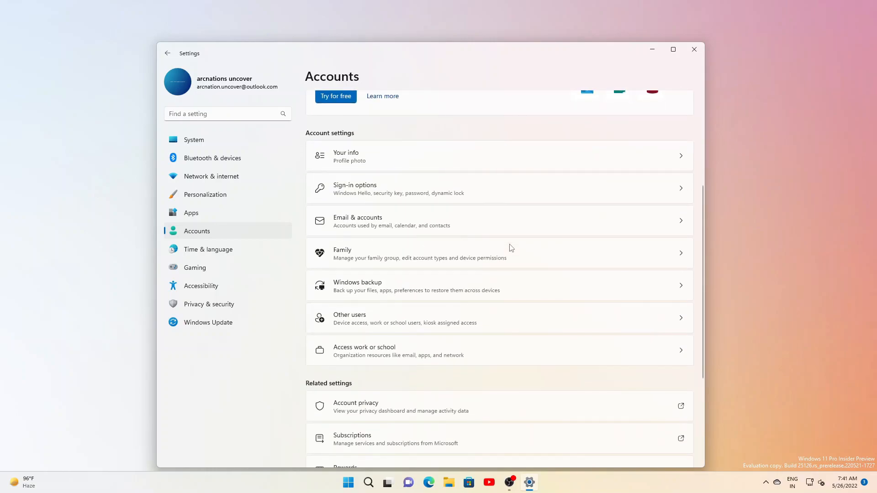
scroll("up", 3)
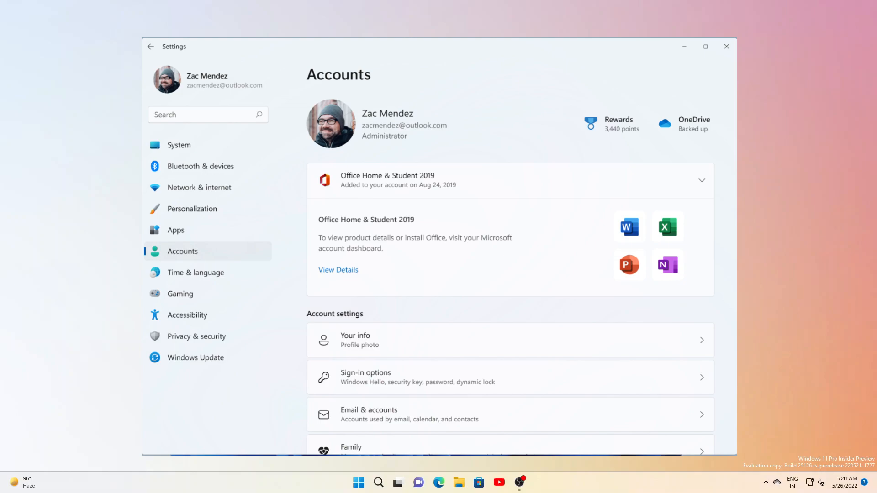
Step: Close the Settings window to return to the empty desktop
left_click(725, 47)
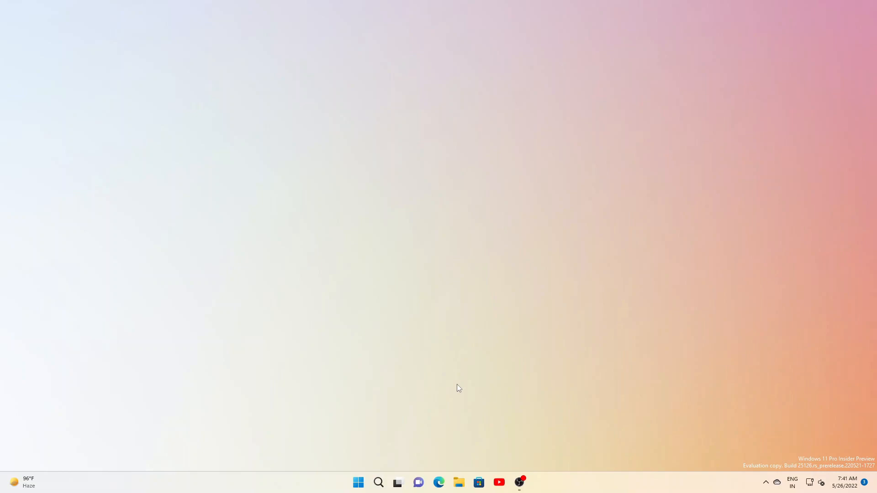
Step: Launch Task Manager from the Start button's quick link menu and scroll the Processes list
left_click(358, 482)
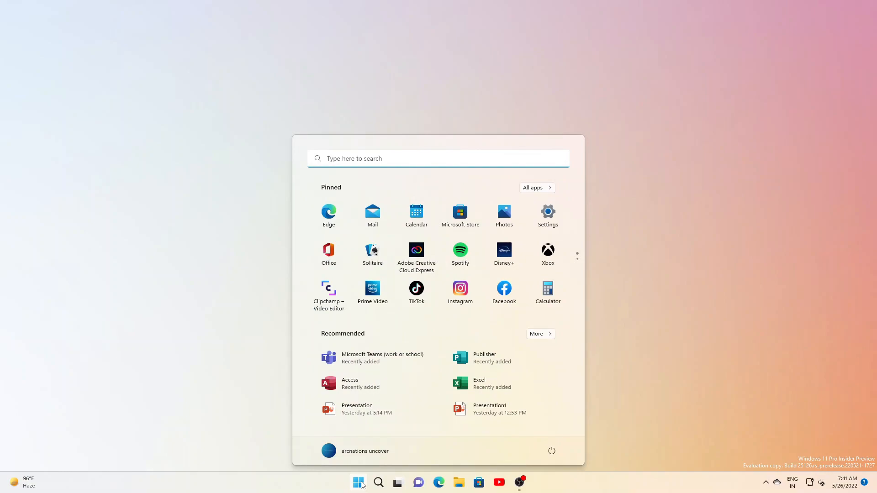
right_click(359, 483)
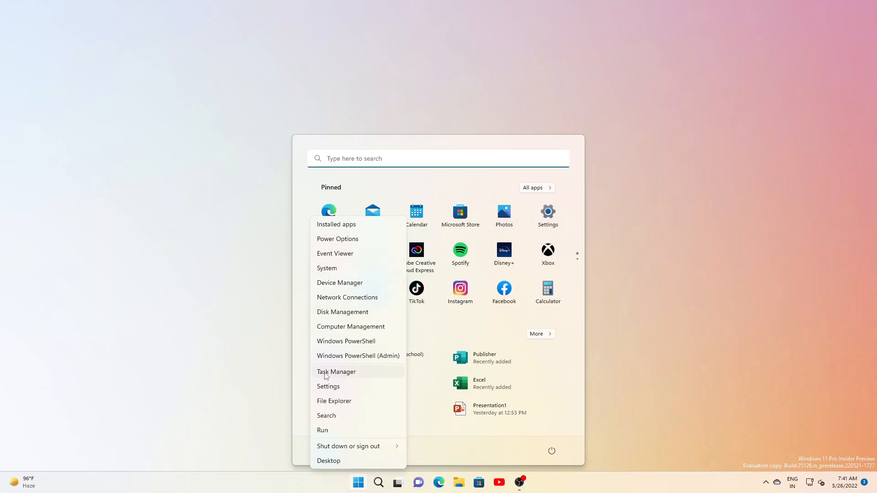
left_click(336, 371)
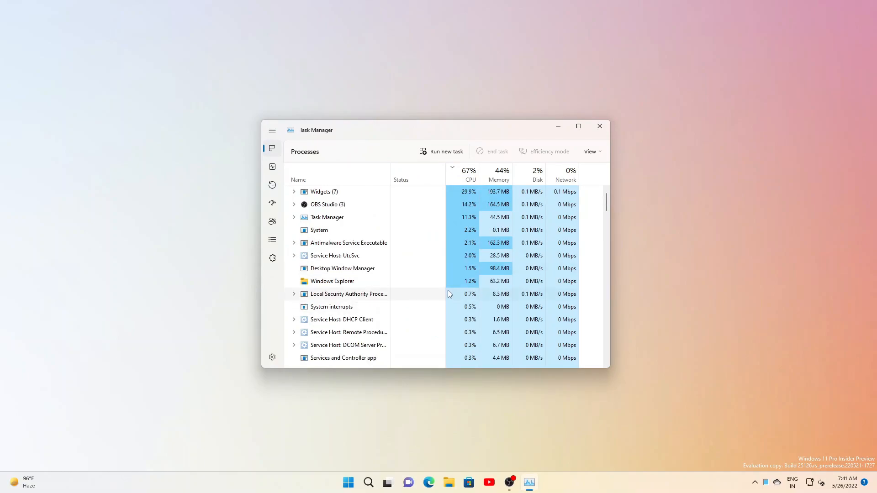
scroll("down", 3)
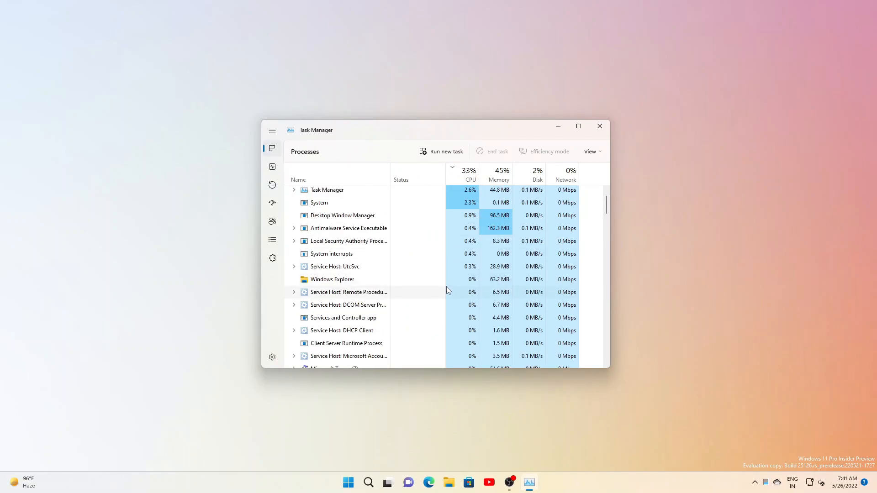
mouse_move(599, 126)
type("sam")
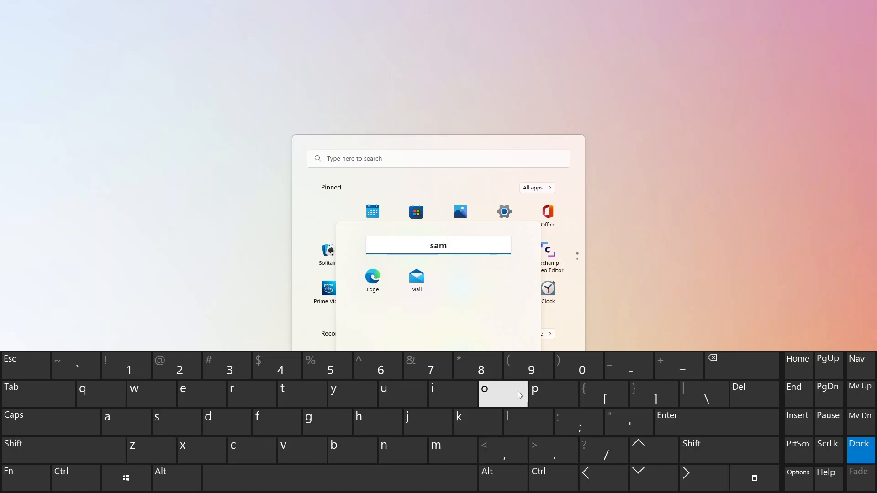
Step: Search Settings and open 'Change your lock screen background'
type("ple")
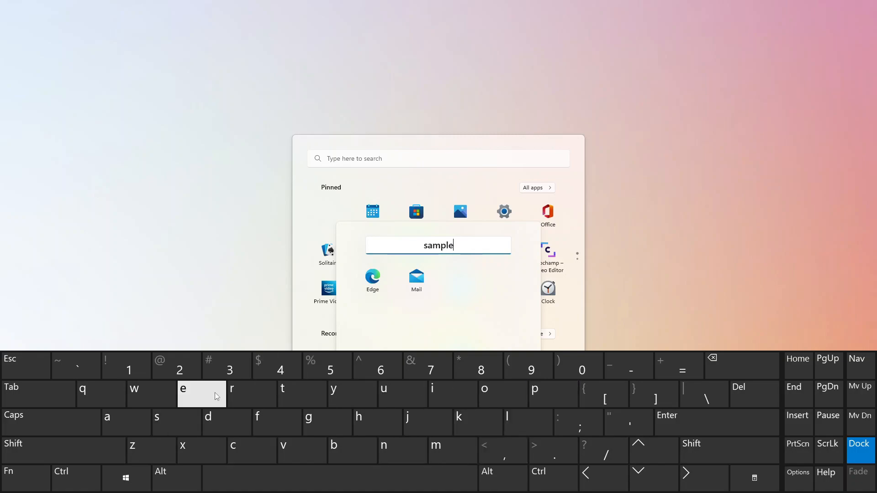
mouse_move(201, 394)
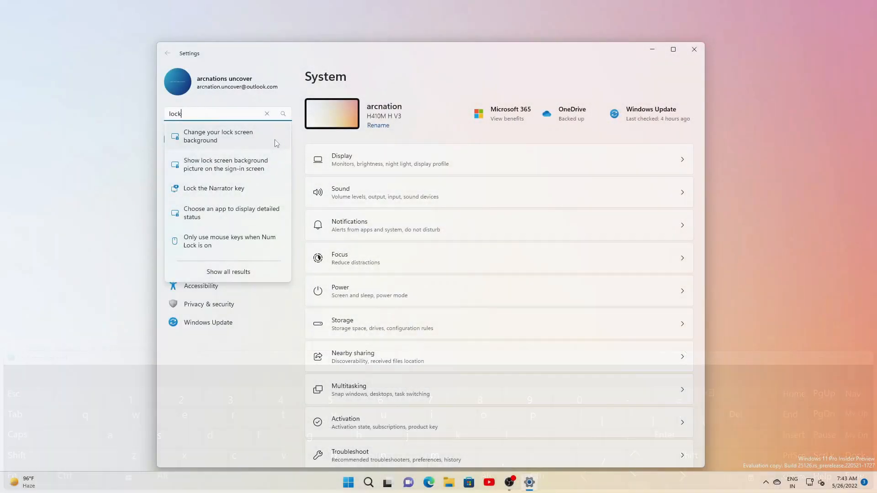
left_click(218, 136)
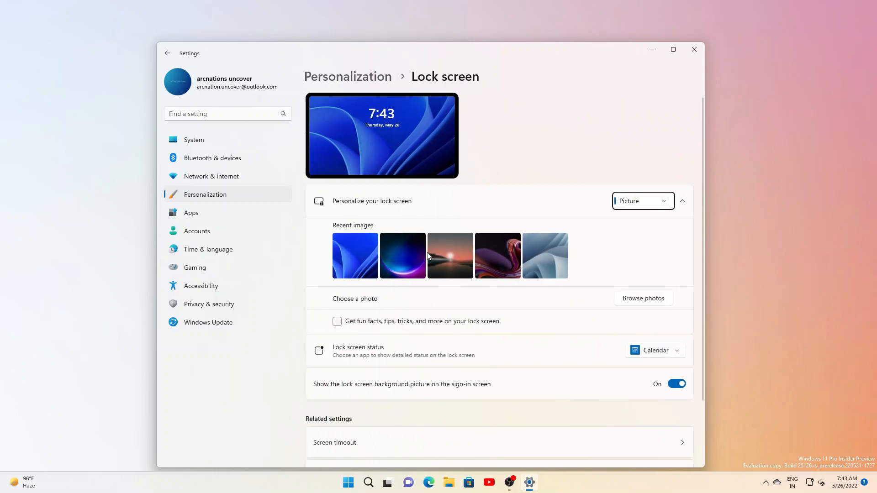
mouse_move(425, 257)
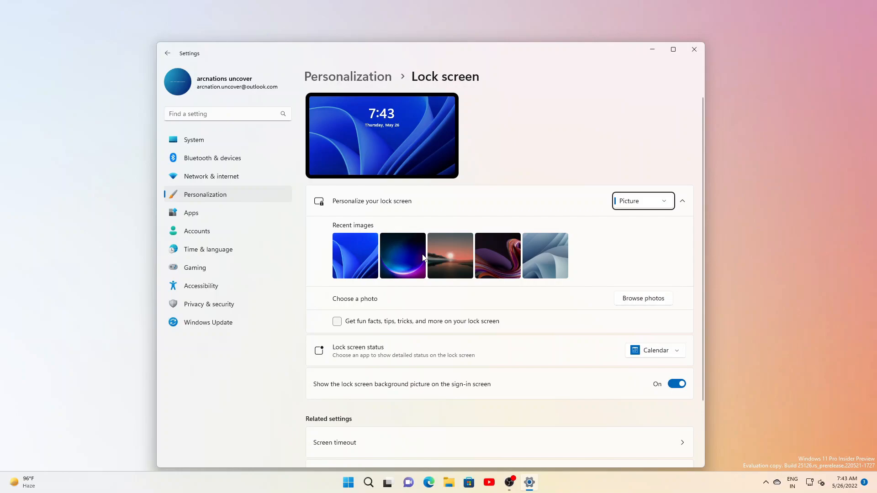
Step: Reopen Task Manager from the Start button's quick link menu
right_click(347, 481)
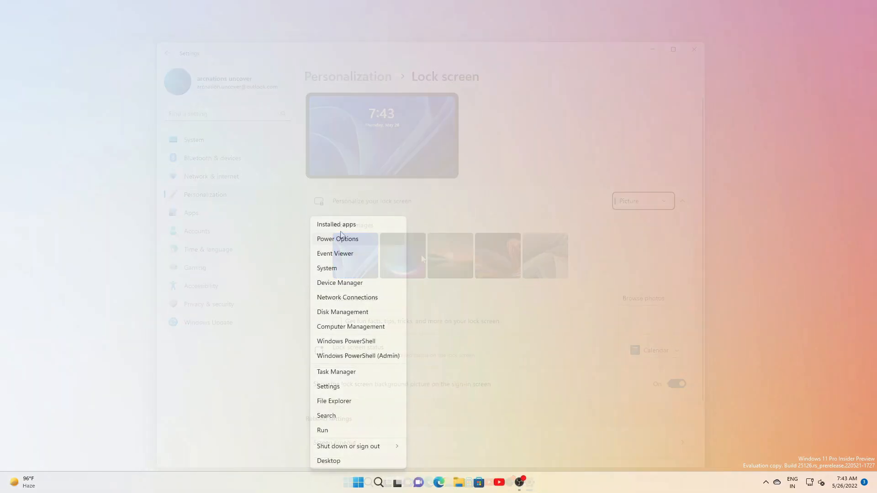
left_click(336, 372)
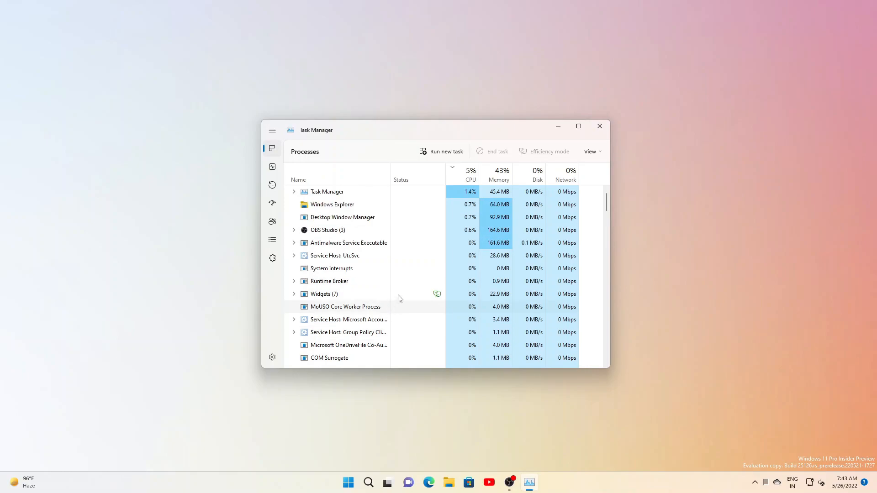
mouse_move(599, 126)
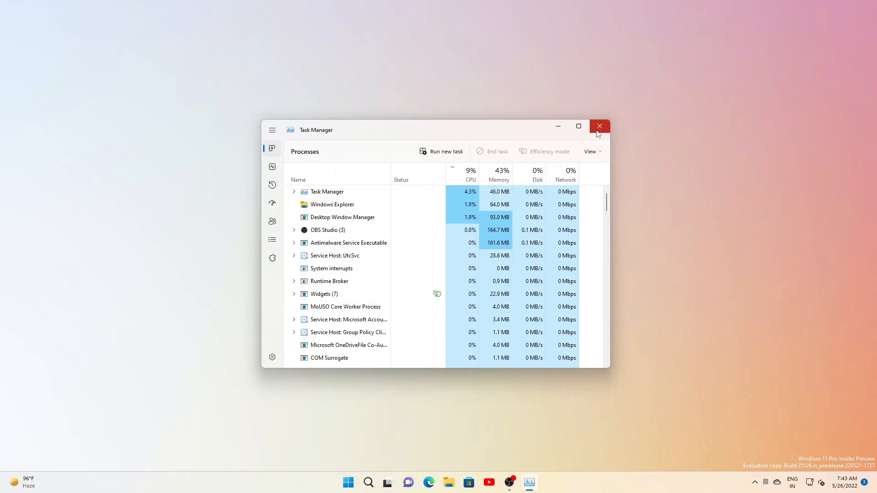
mouse_move(599, 126)
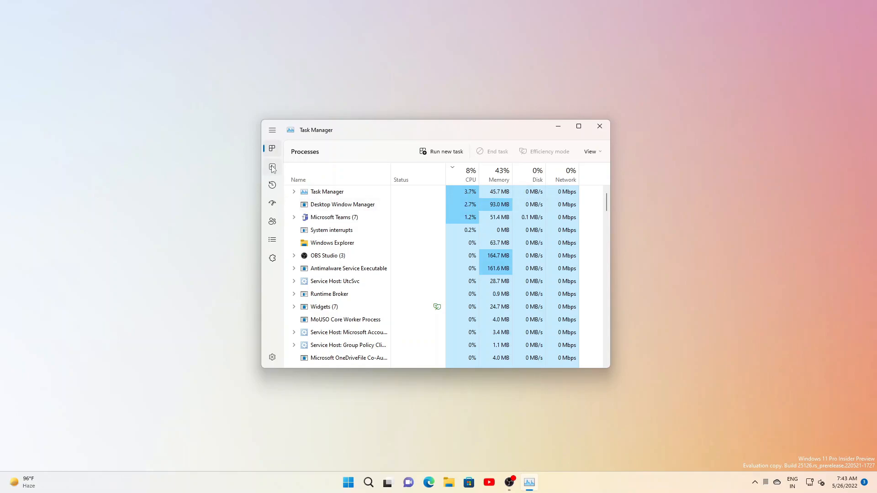
Step: On the Performance page, show mini graphs for each device via Disk 0, then hide them
left_click(272, 167)
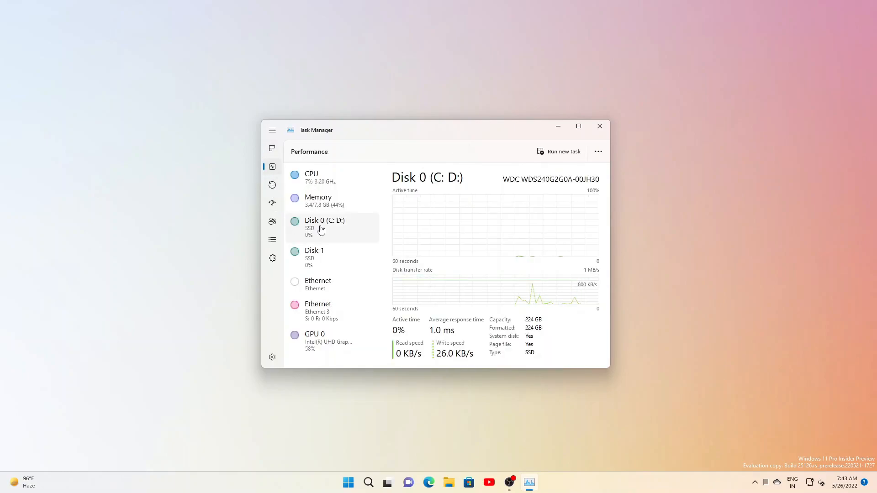
right_click(324, 227)
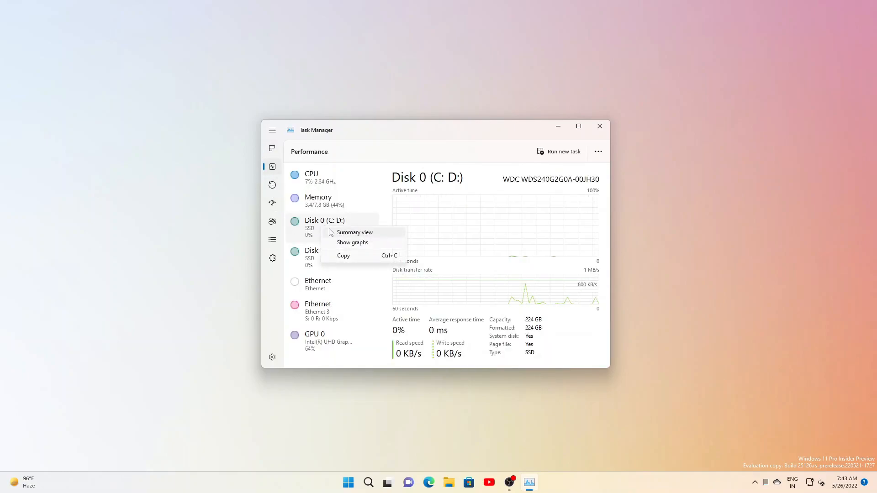
left_click(354, 232)
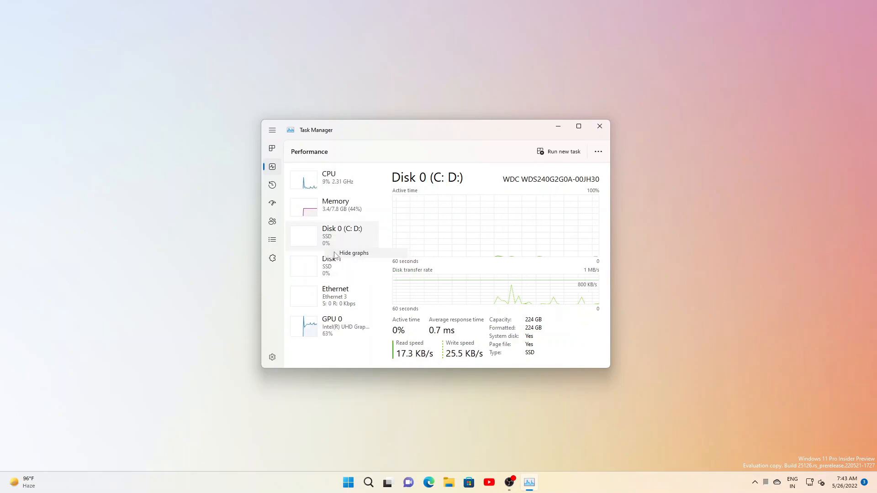
left_click(318, 200)
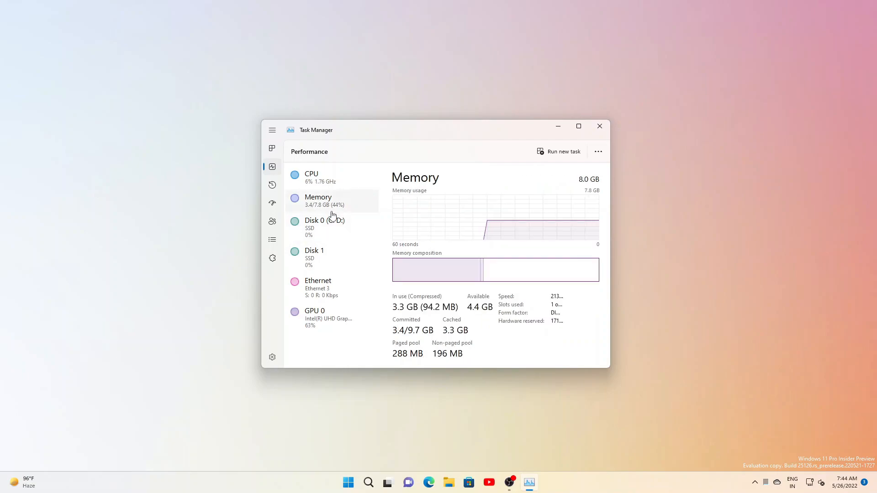
Step: View CPU, GPU 0 and then Memory usage details
left_click(311, 176)
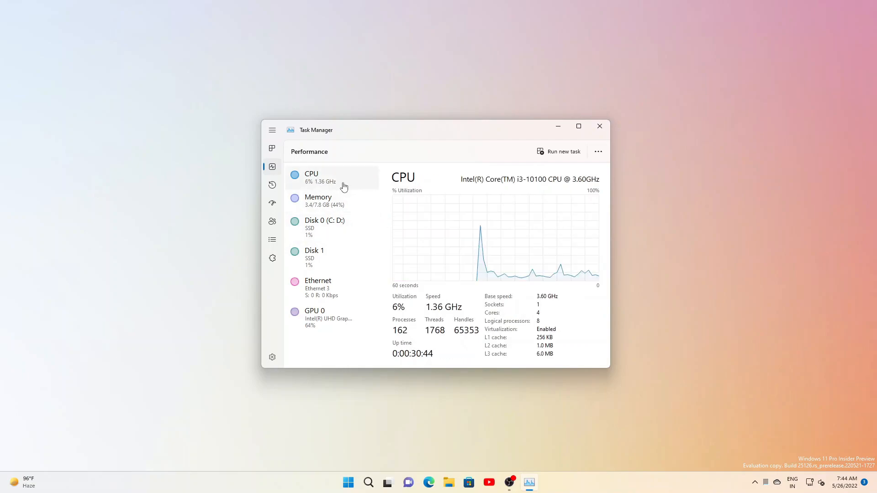
mouse_move(413, 302)
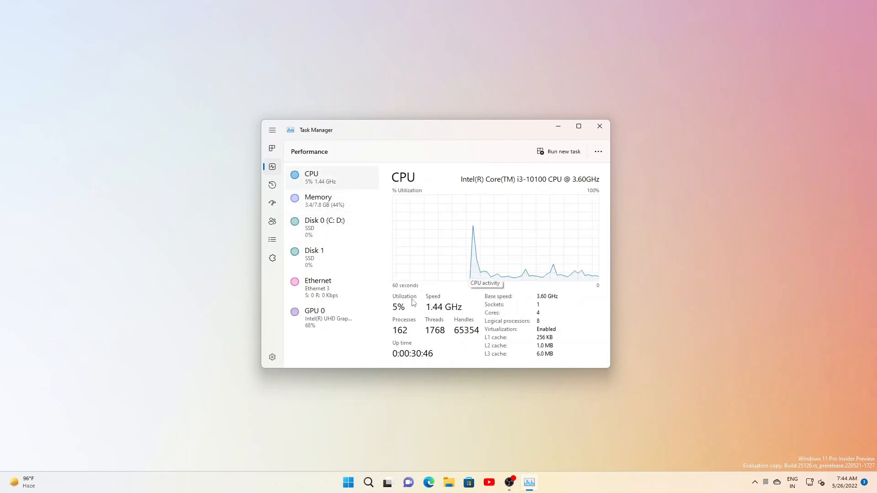
left_click(314, 317)
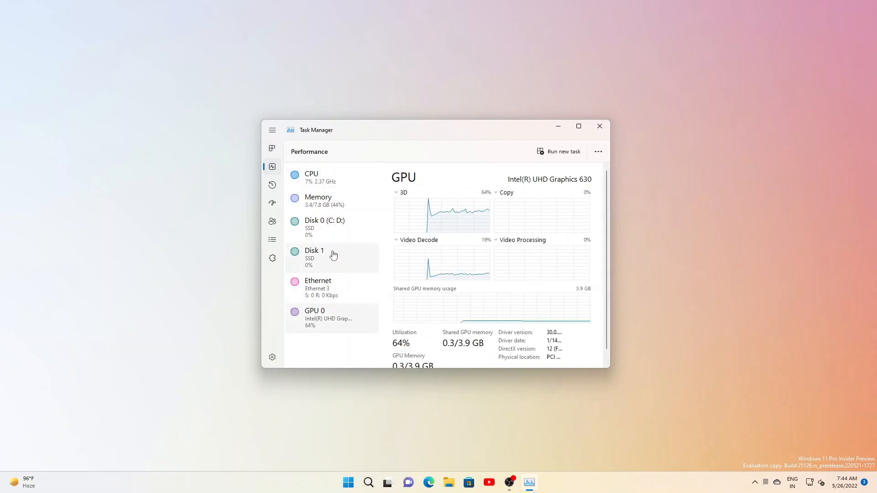
left_click(317, 200)
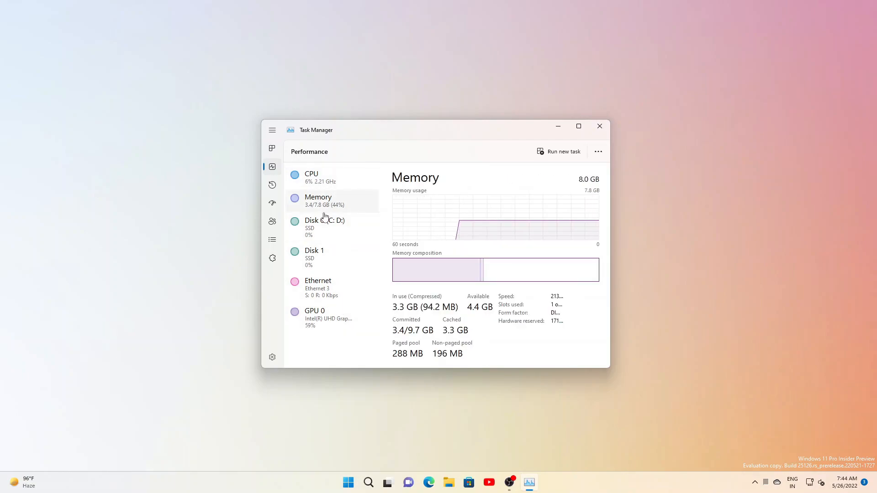